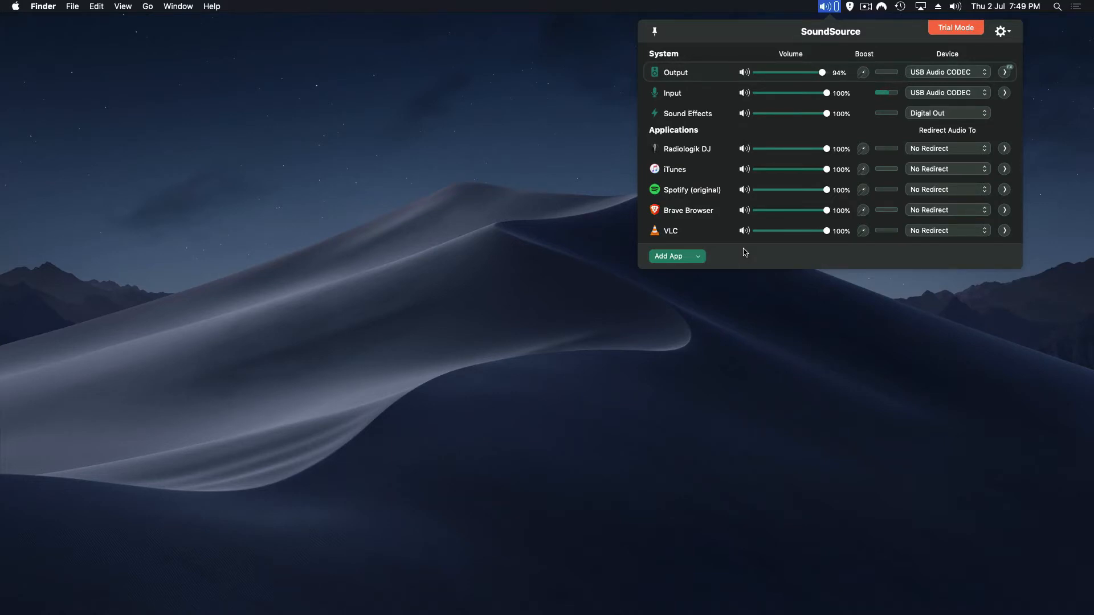
mouse_move(738, 248)
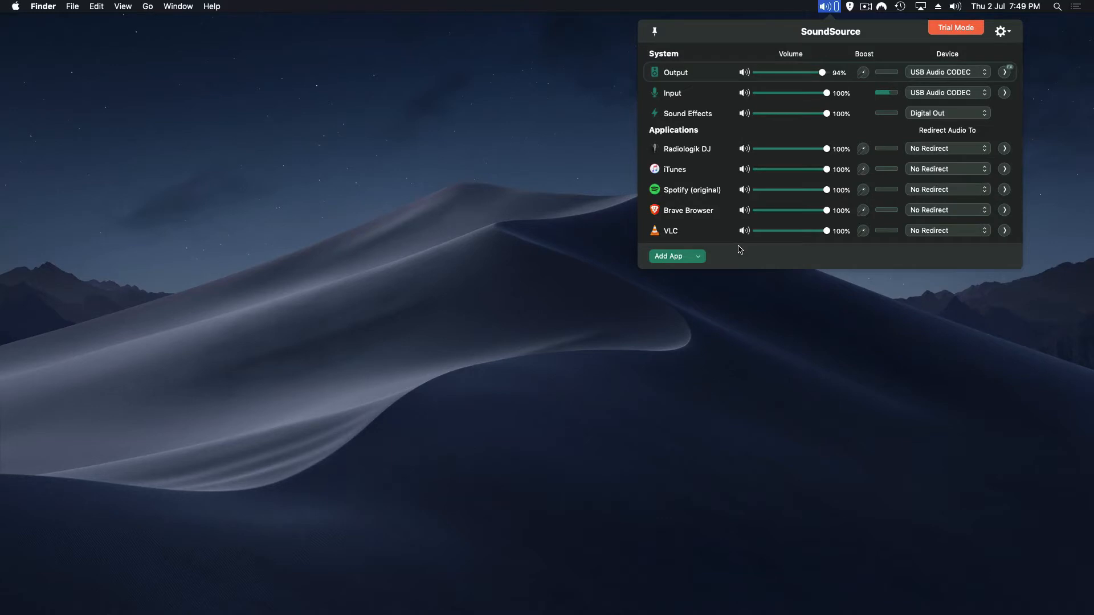
mouse_move(747, 210)
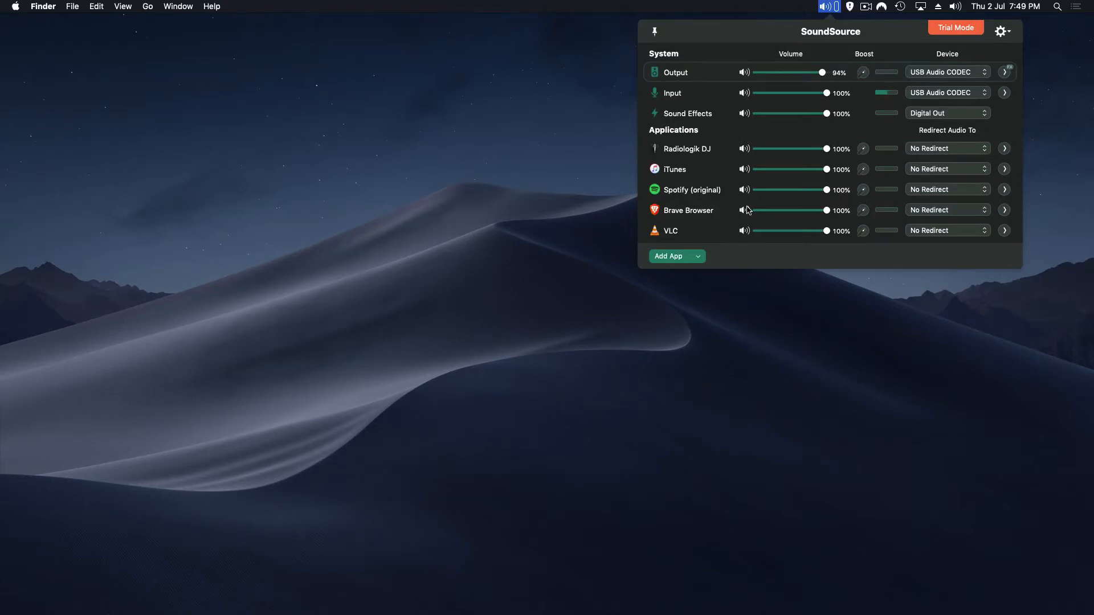
mouse_move(725, 101)
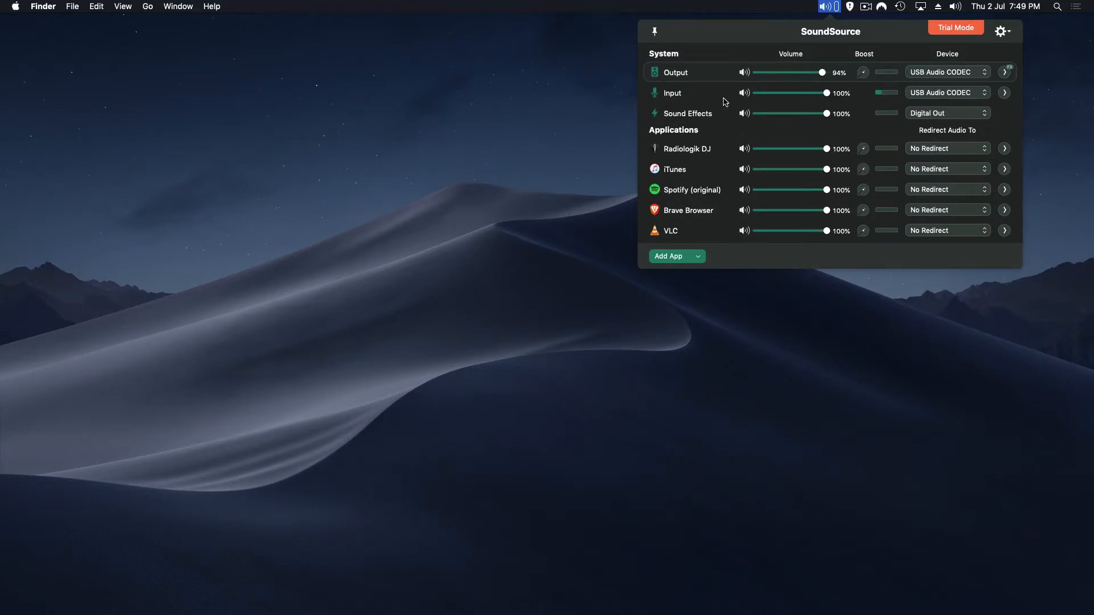
mouse_move(718, 96)
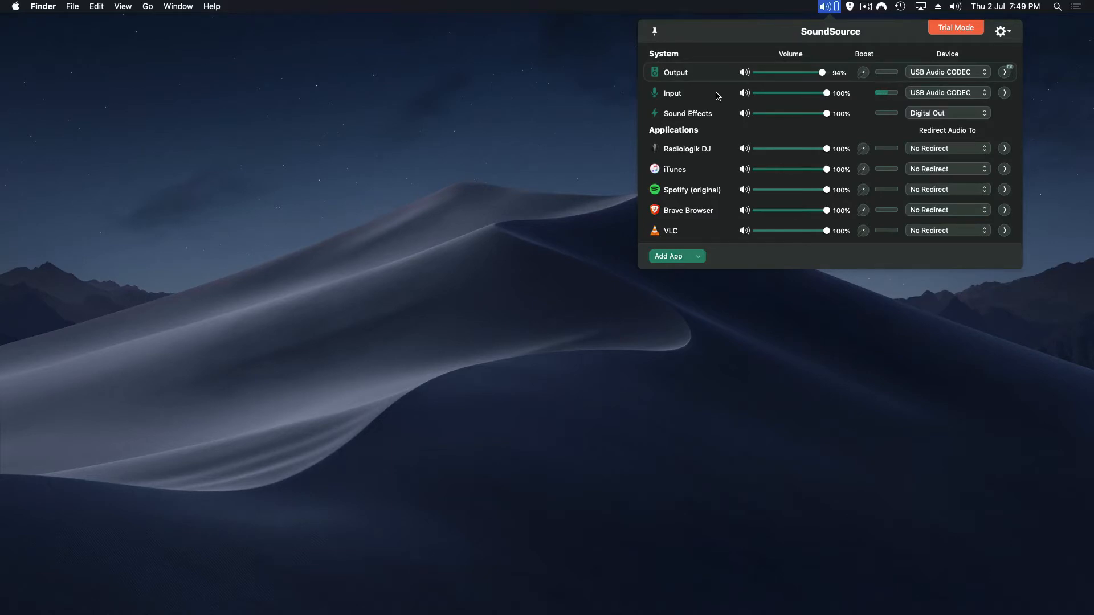
- Keep USB Audio CODEC as the input device and review the apps available to add
left_click(948, 92)
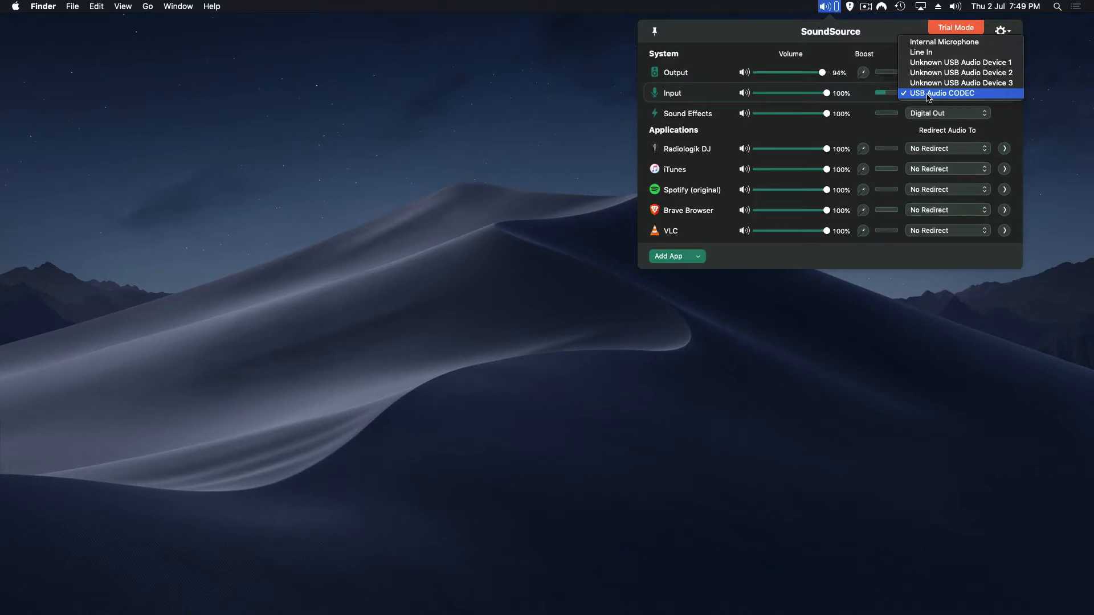
mouse_move(943, 98)
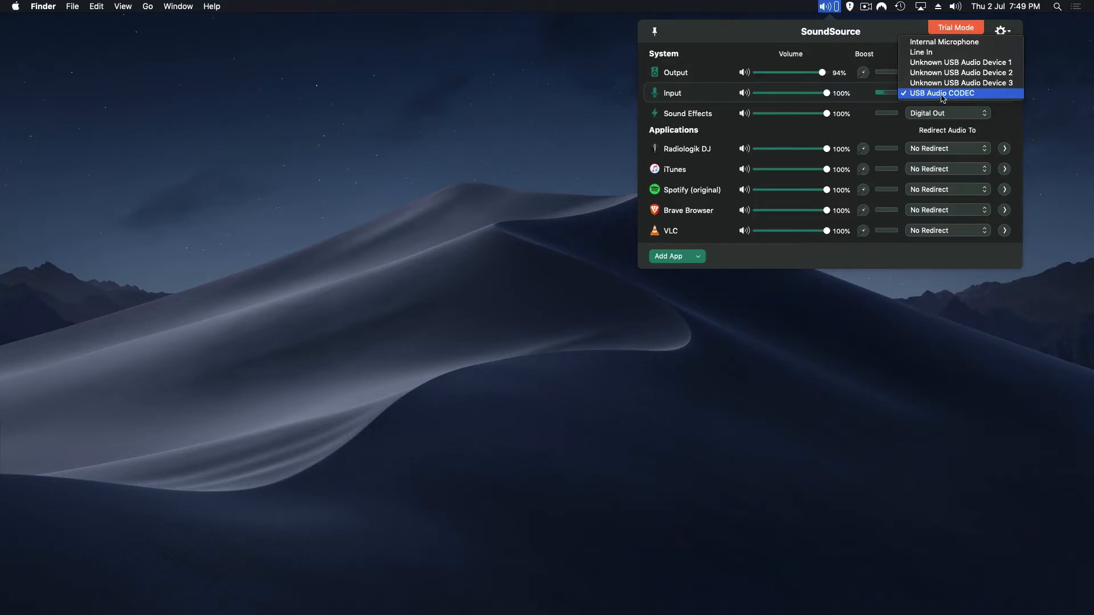
left_click(943, 93)
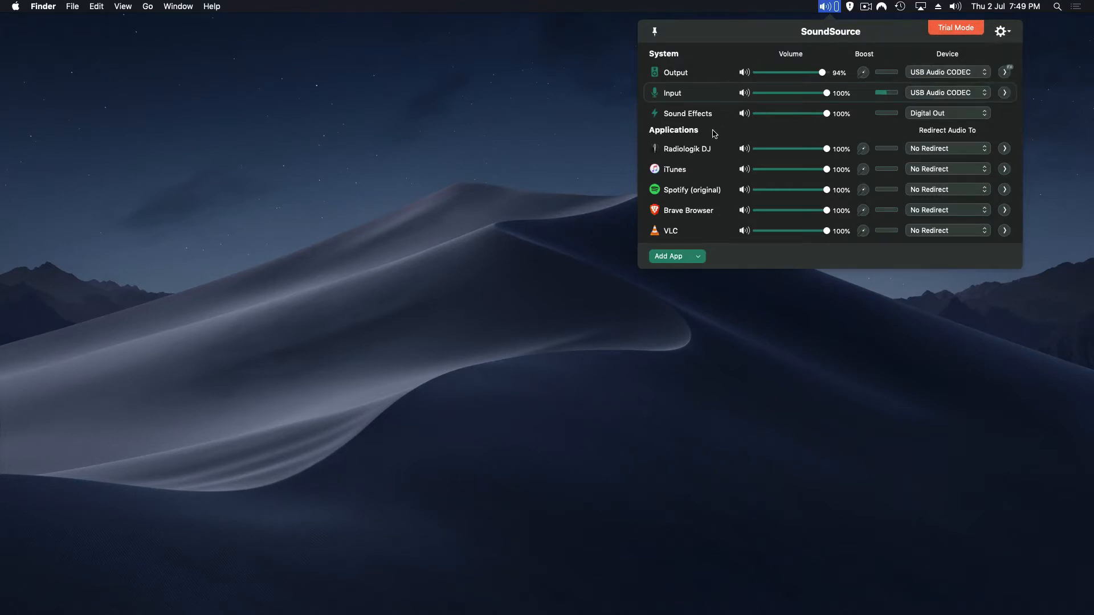
mouse_move(677, 148)
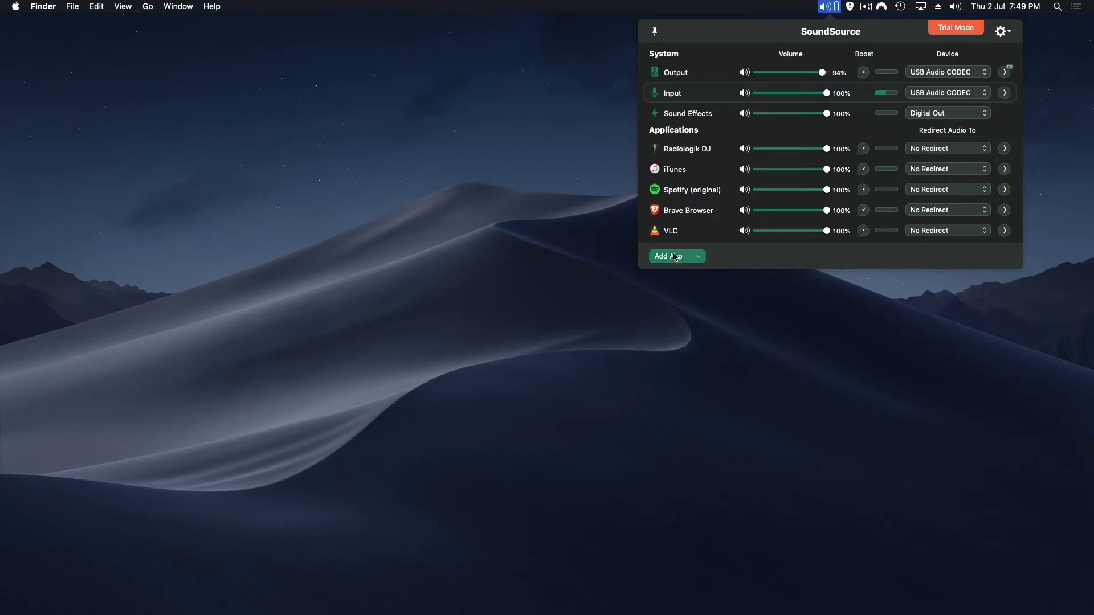
left_click(672, 256)
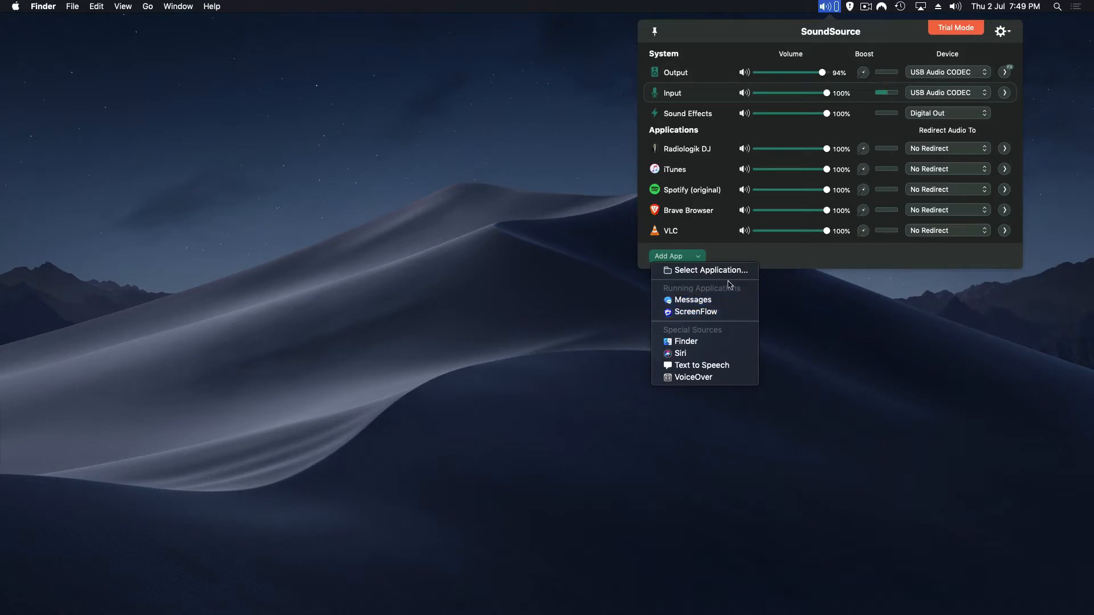
mouse_move(730, 275)
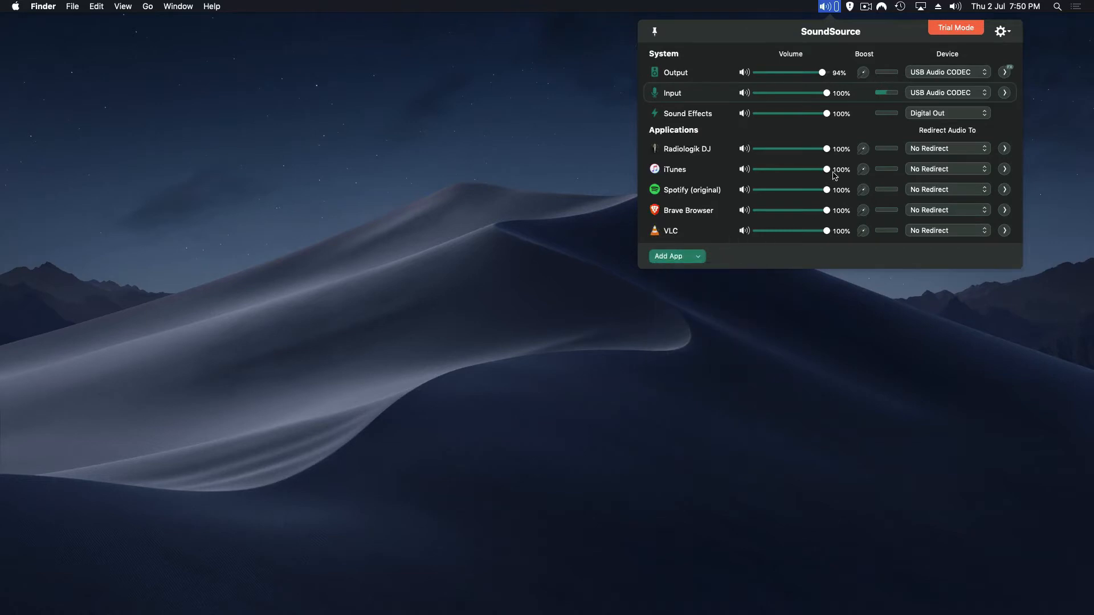
mouse_move(826, 169)
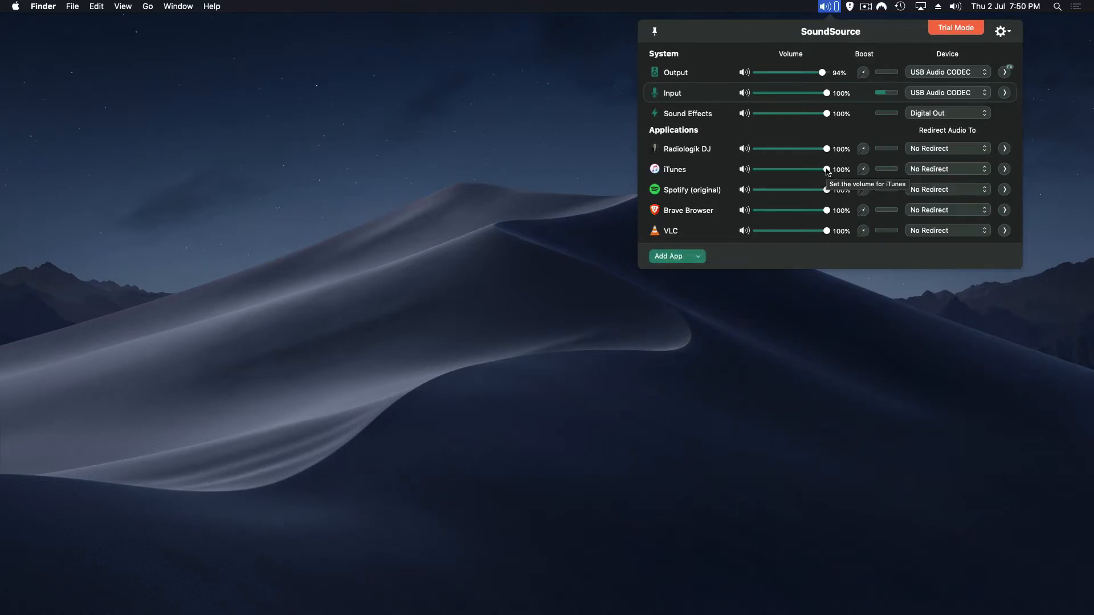
mouse_move(867, 155)
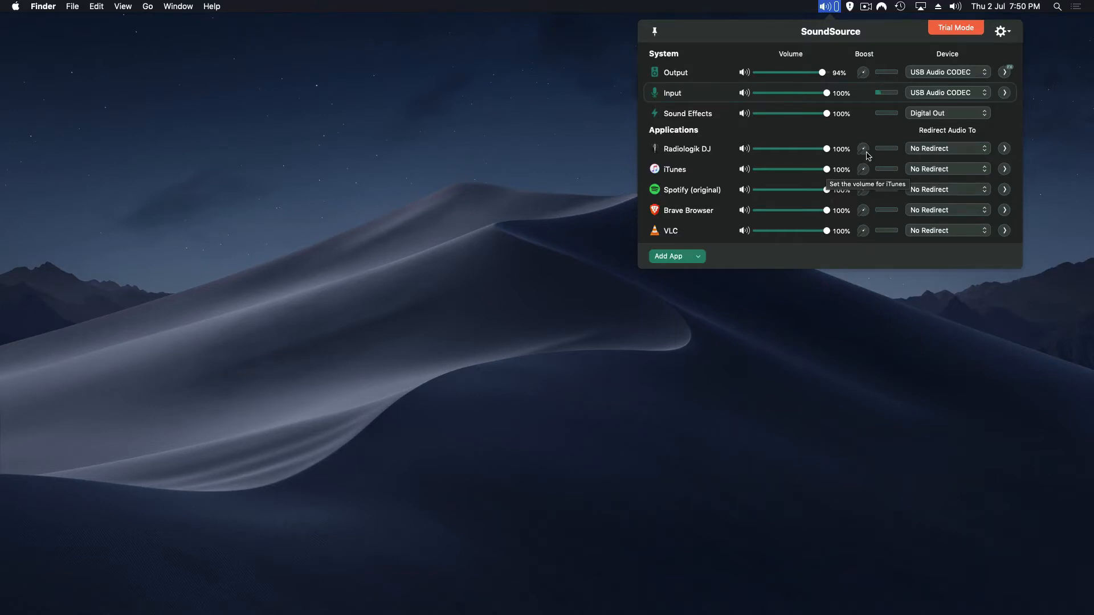
mouse_move(864, 149)
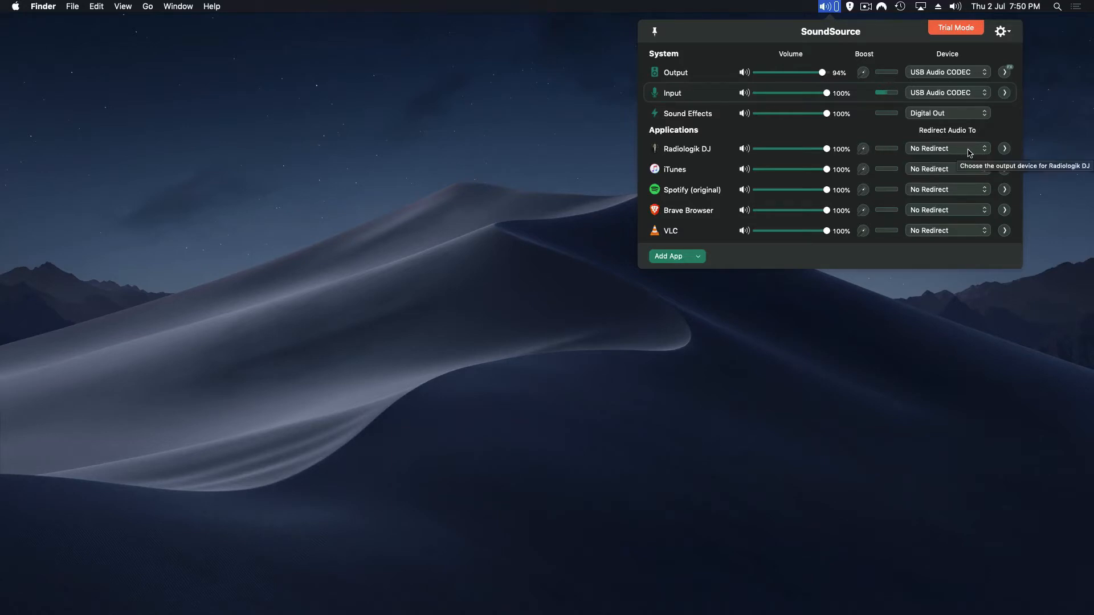
mouse_move(962, 152)
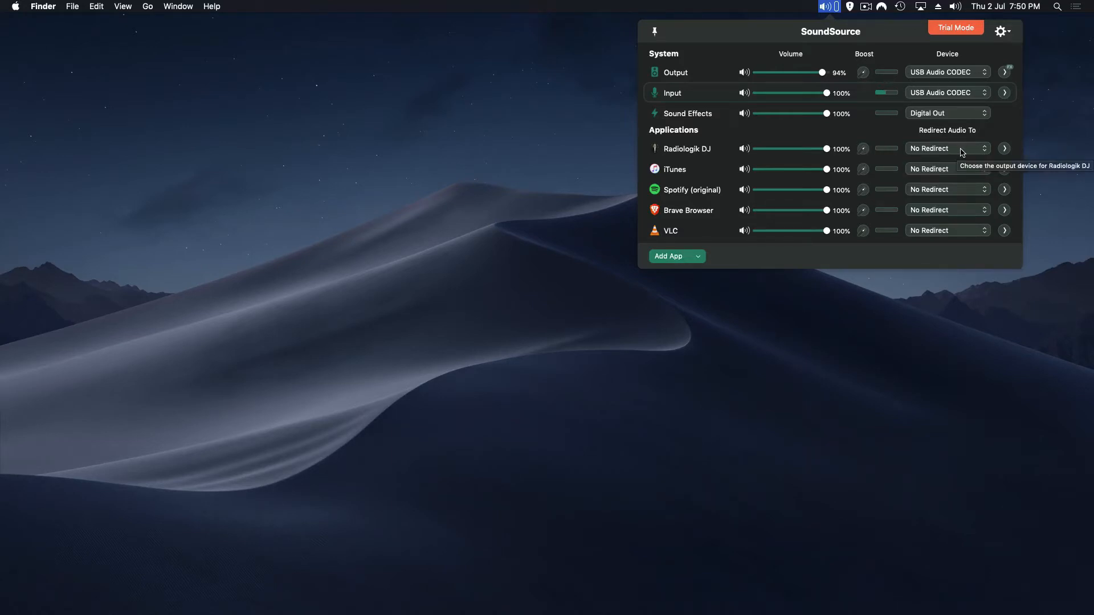
- Redirect Radiologik DJ's audio to Digital Out and reveal its Volume Overdrive and 10 Band Equalizer chain
left_click(949, 148)
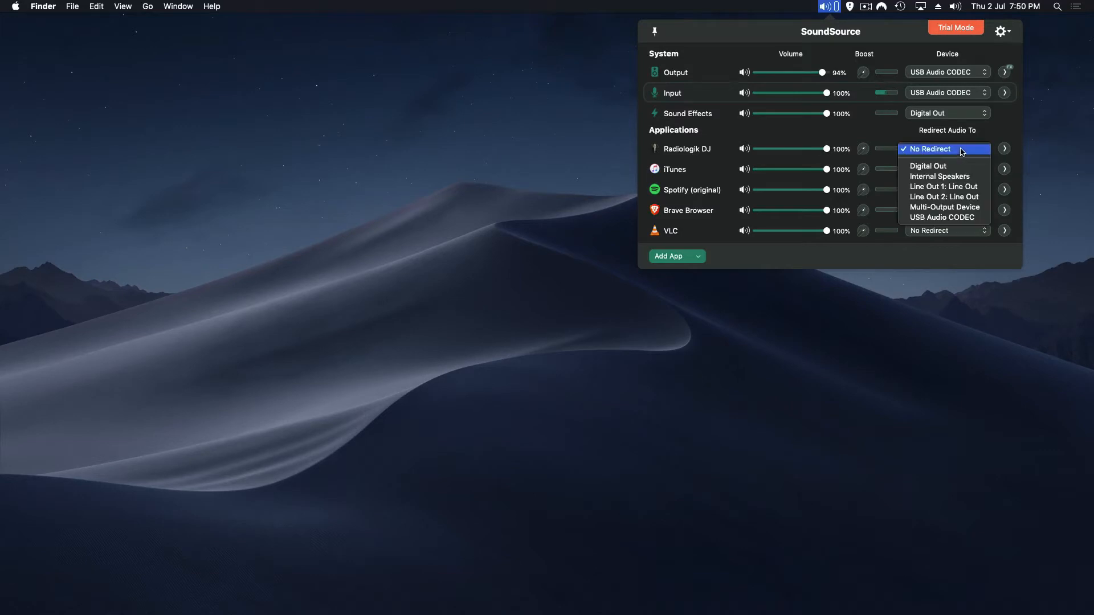
mouse_move(944, 206)
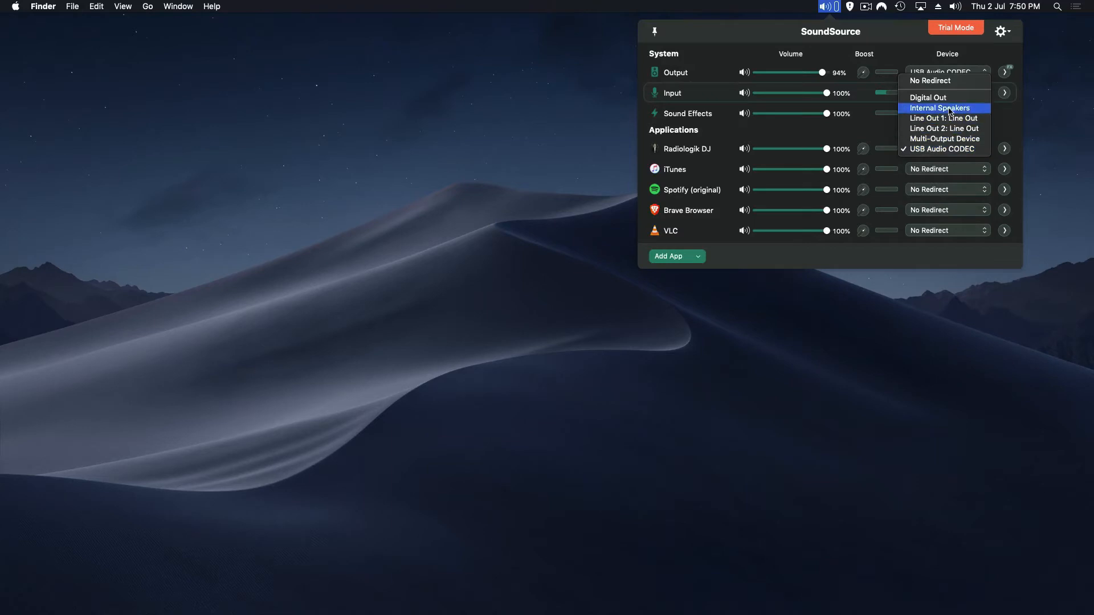
left_click(928, 98)
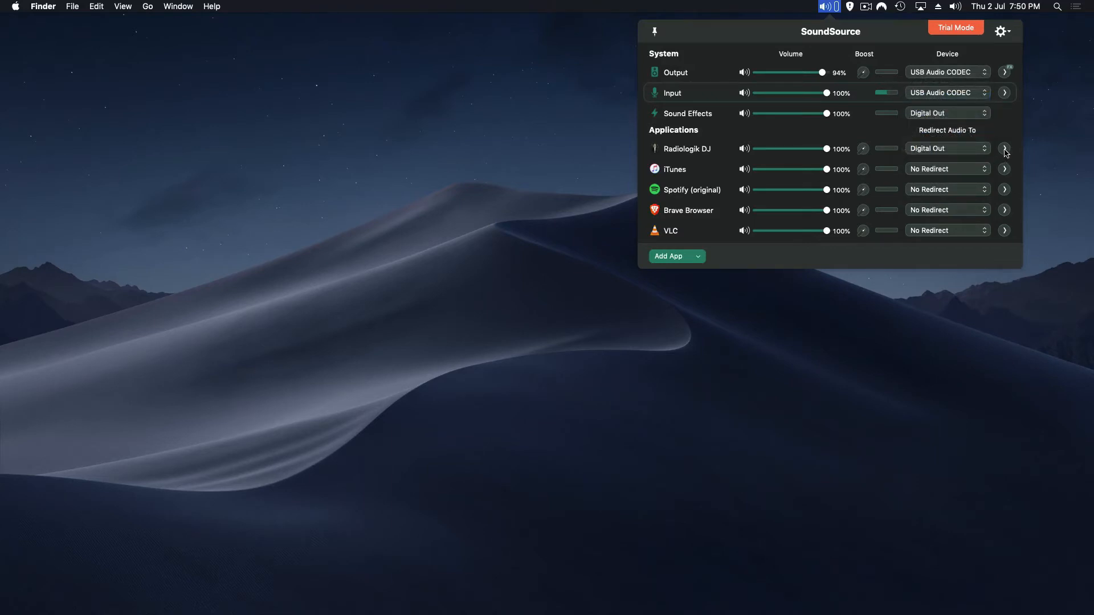
left_click(1005, 148)
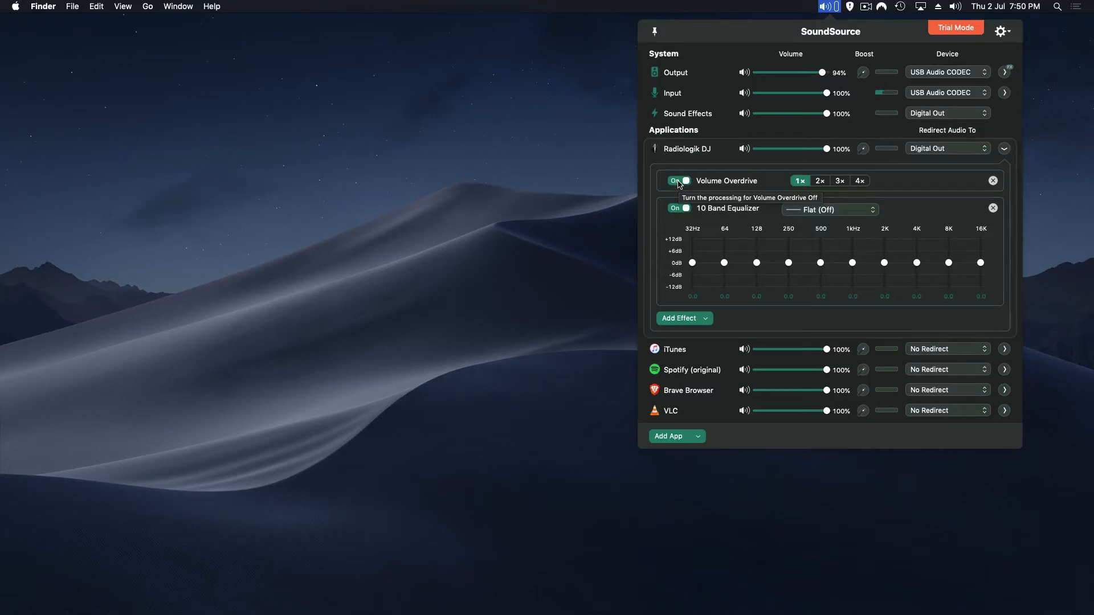
- Switch Volume Overdrive off, browse the Add Effect Audio Unit vendors, and collapse Radiologik DJ's row
left_click(679, 180)
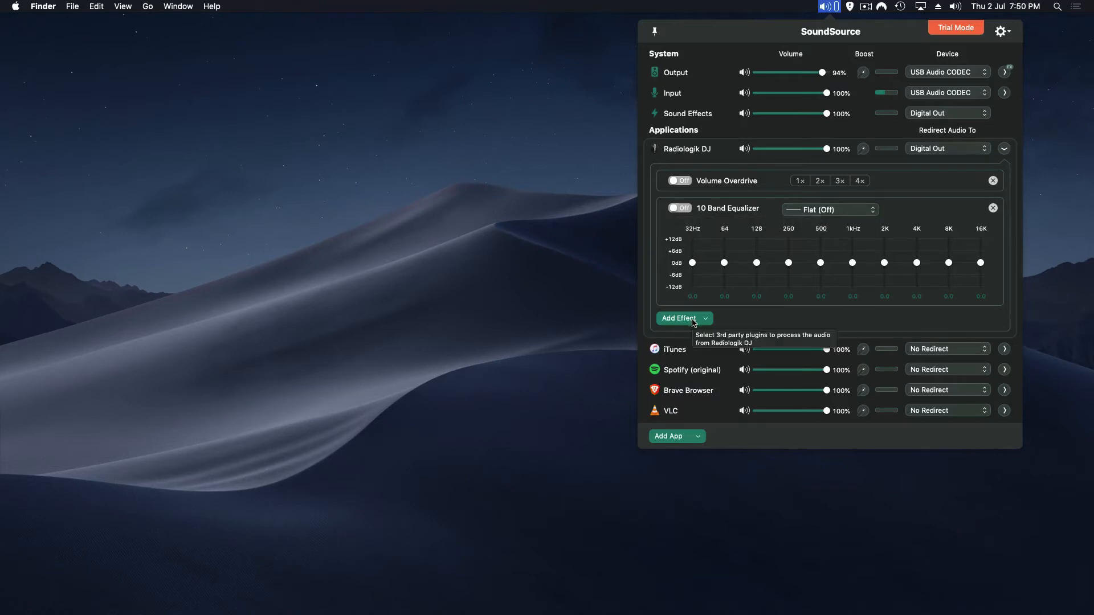
left_click(683, 318)
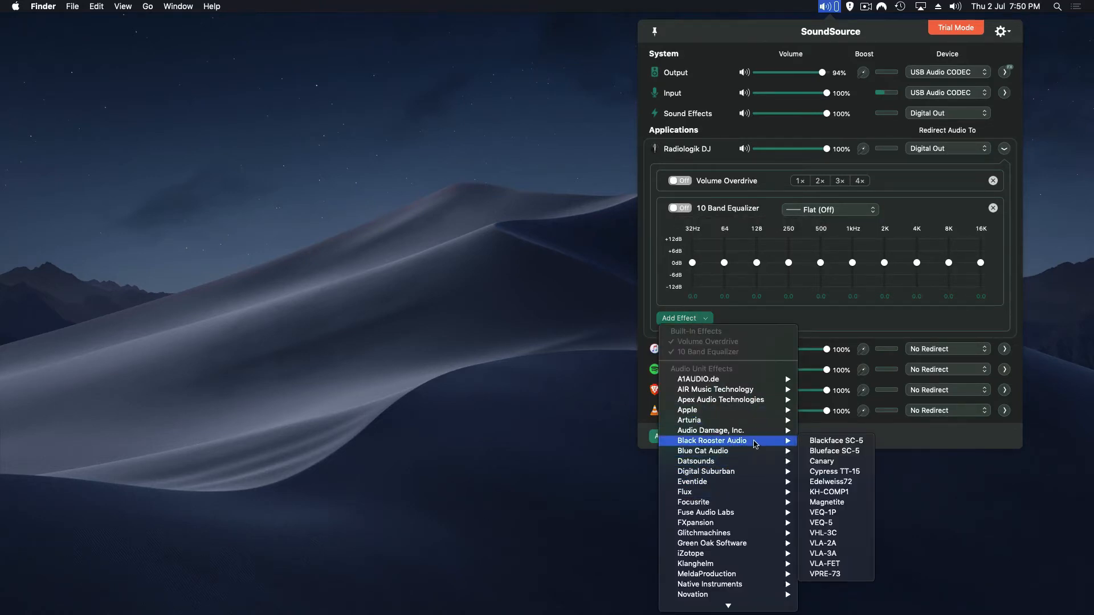
mouse_move(825, 531)
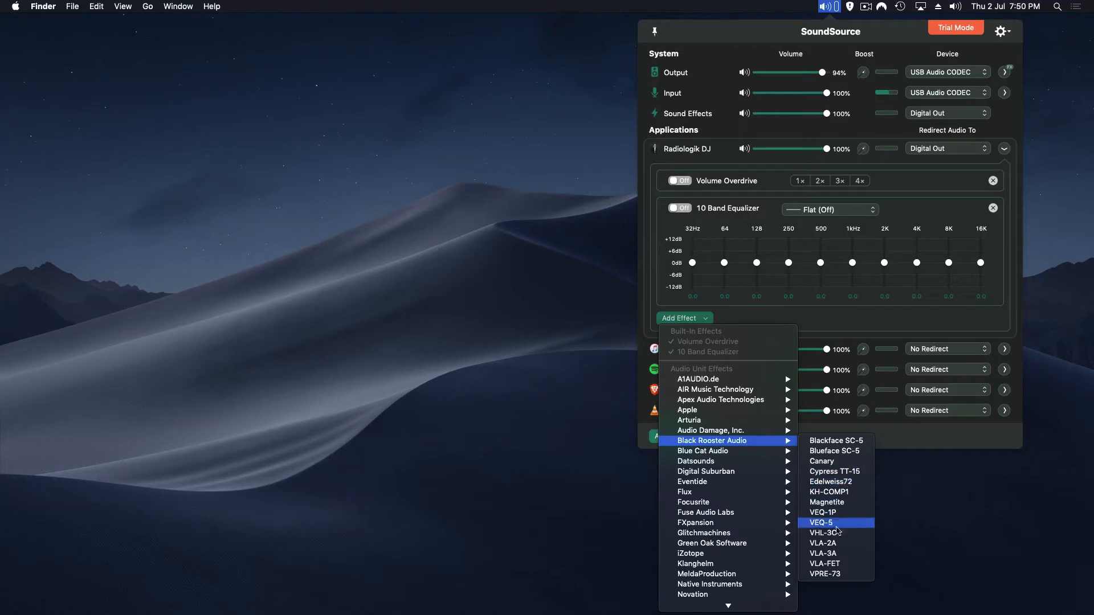
mouse_move(727, 513)
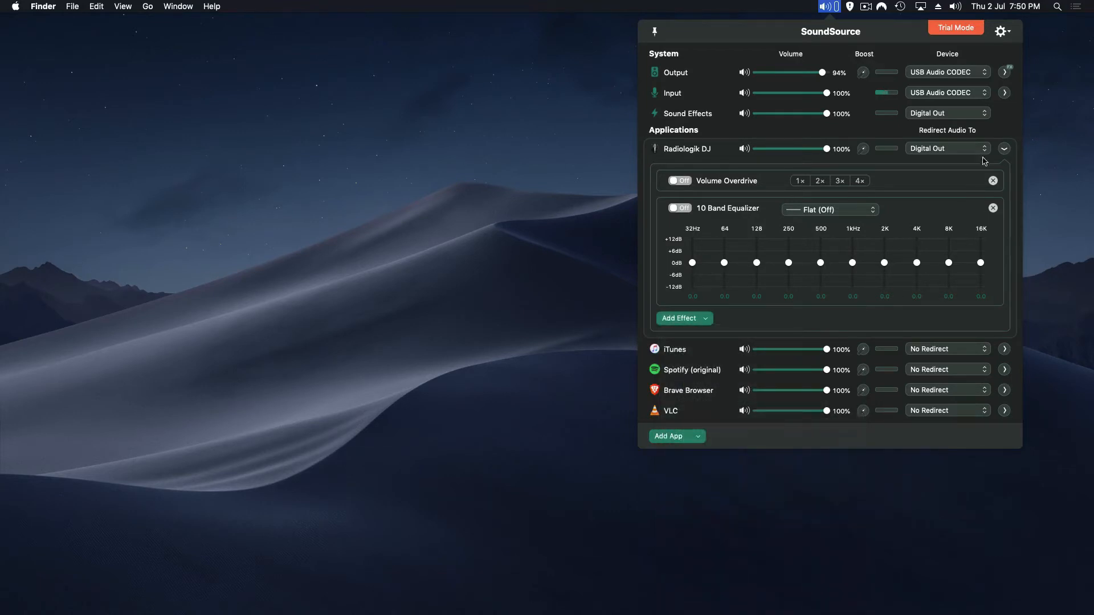
left_click(947, 148)
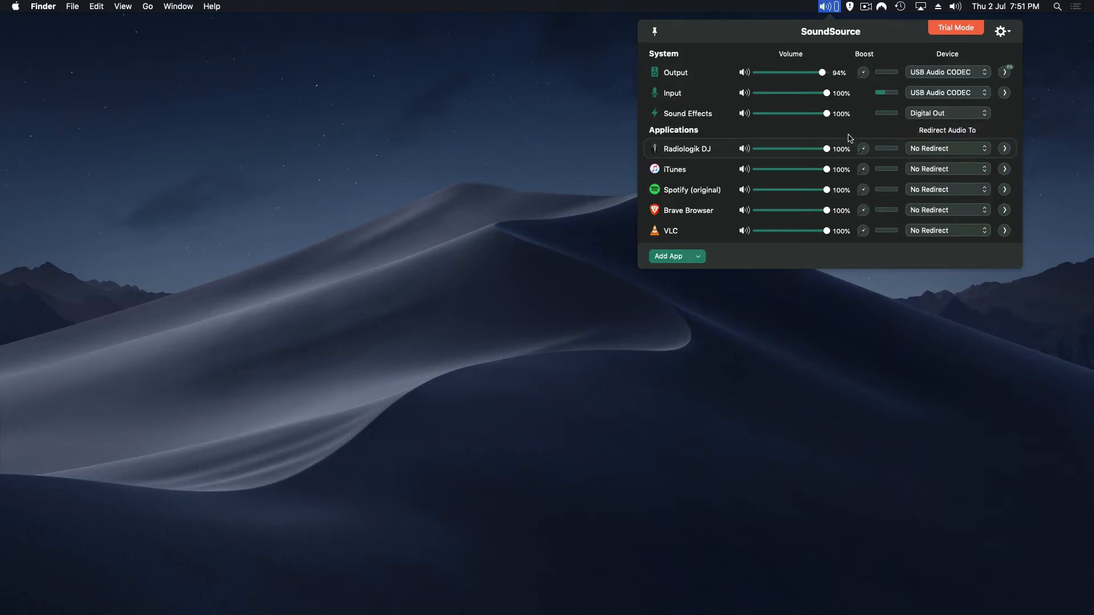
mouse_move(713, 75)
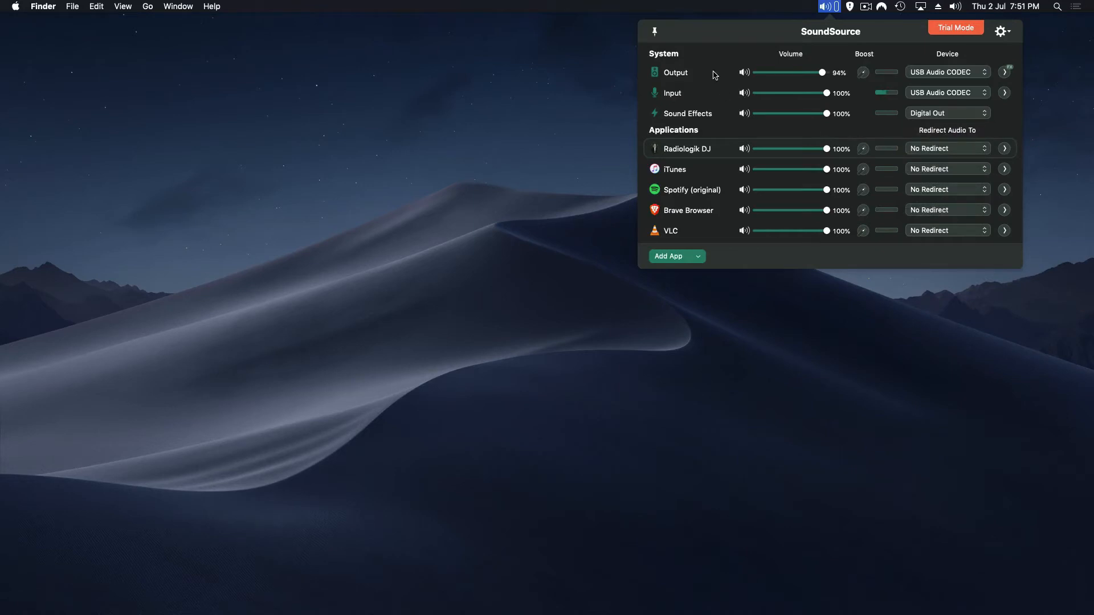
mouse_move(1017, 76)
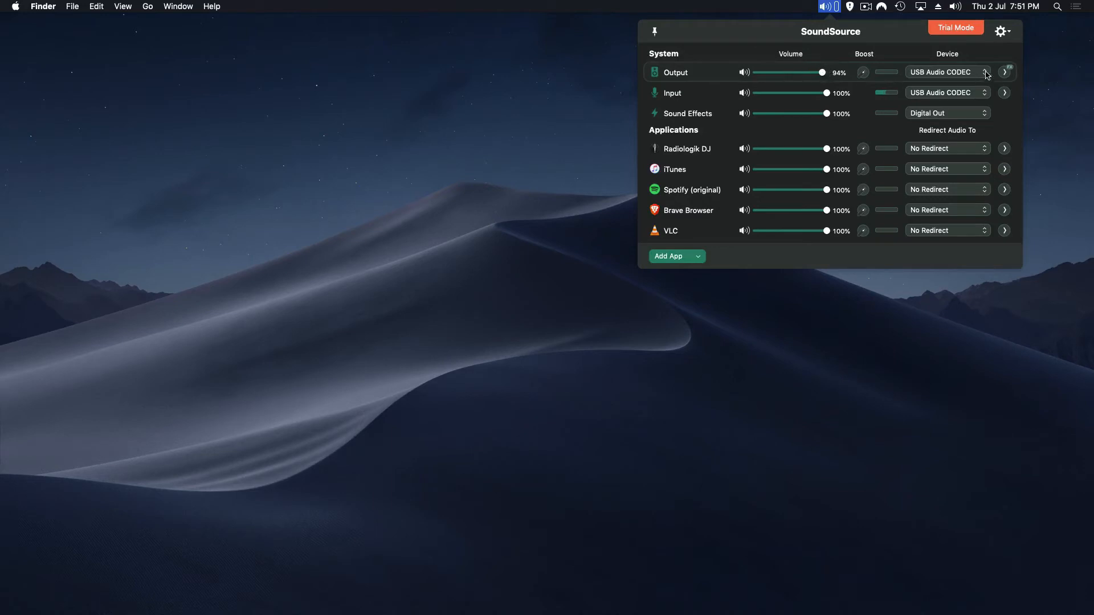
mouse_move(1009, 71)
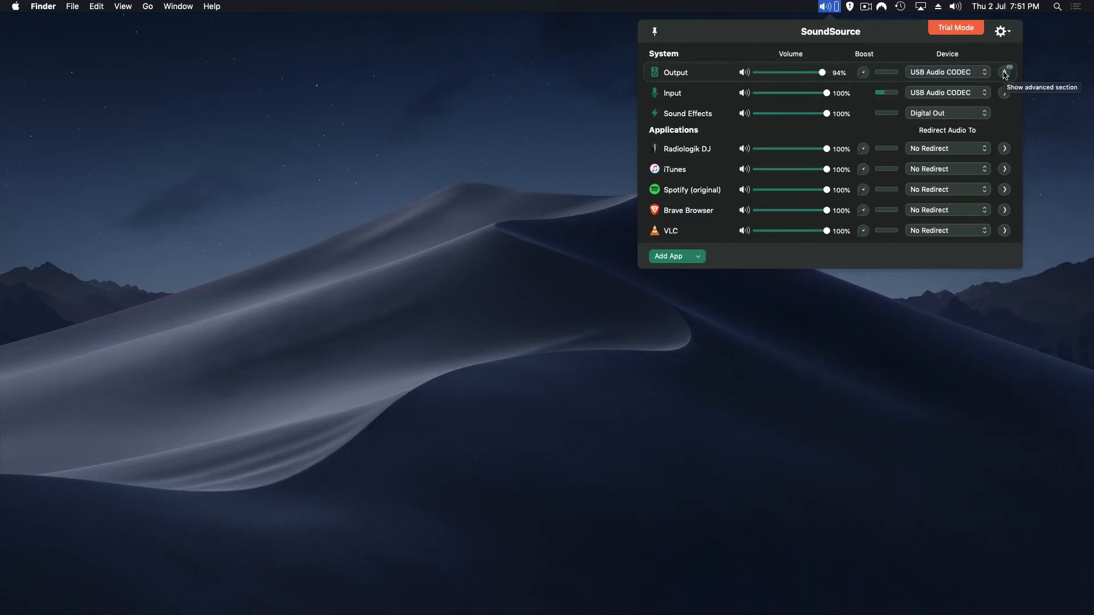
- Nudge the Output volume to 100% and back to 94%, then expand Output's advanced section
left_click_drag(822, 72, 827, 72)
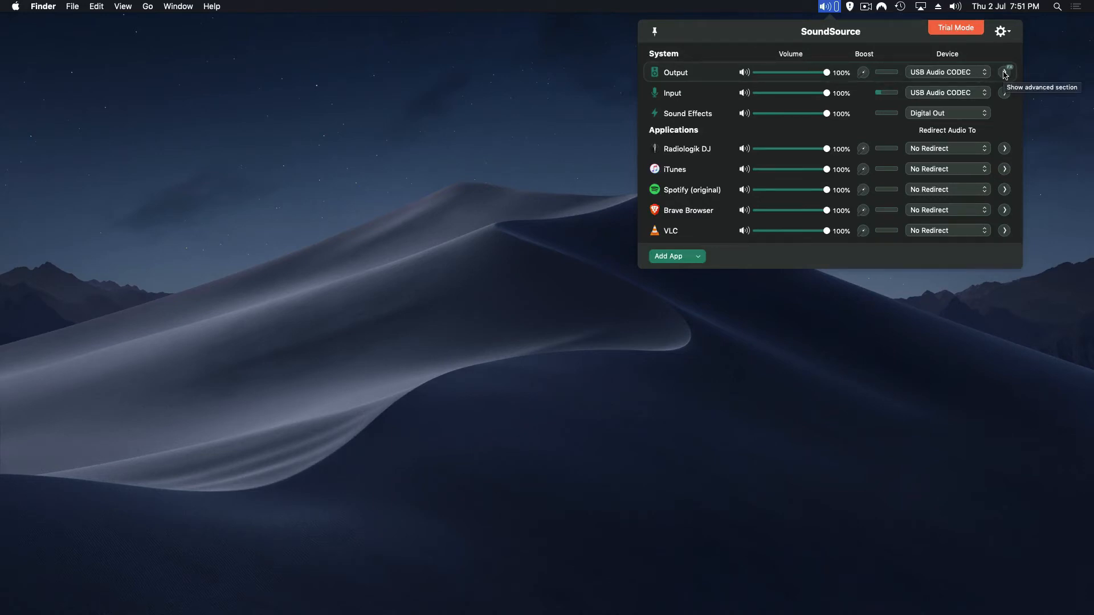
left_click_drag(828, 72, 823, 72)
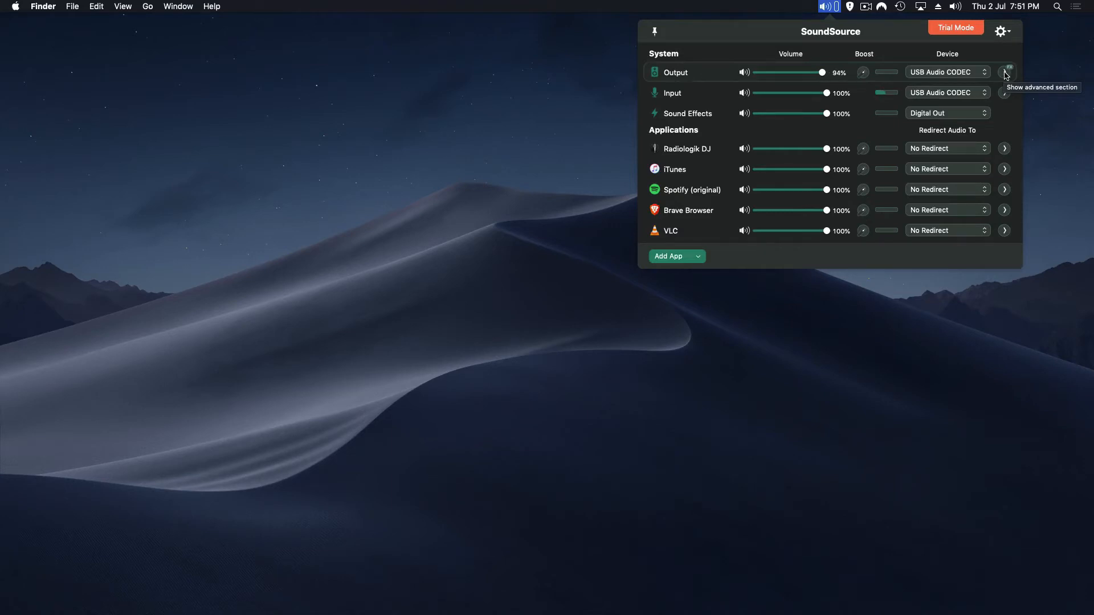
left_click(1005, 72)
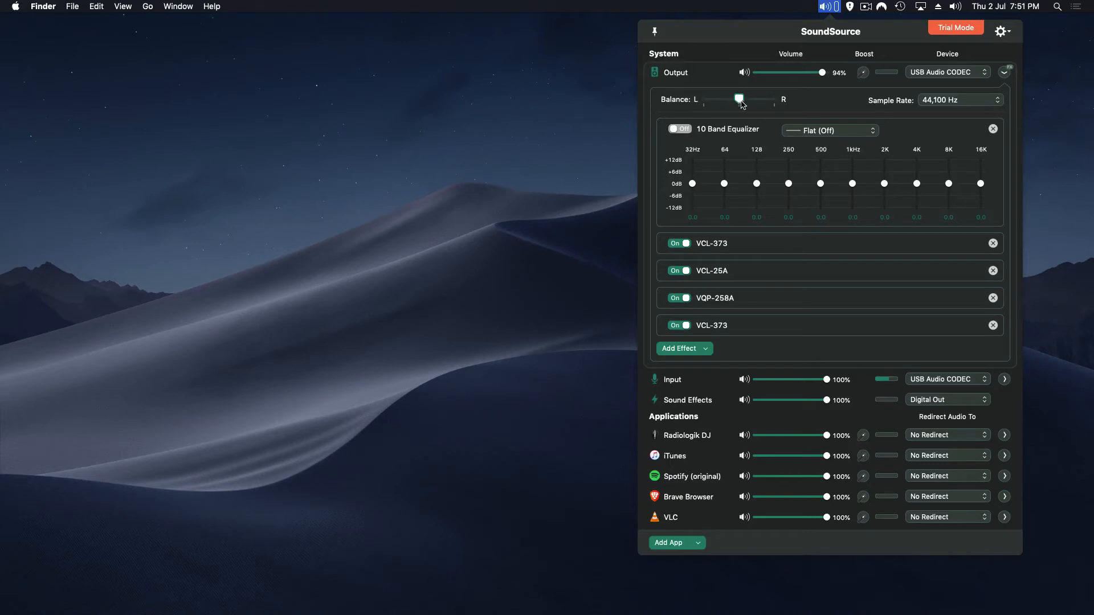
- Browse the 32,000–48,000 Hz sample rates and keep the output at 44,100 Hz
left_click(960, 100)
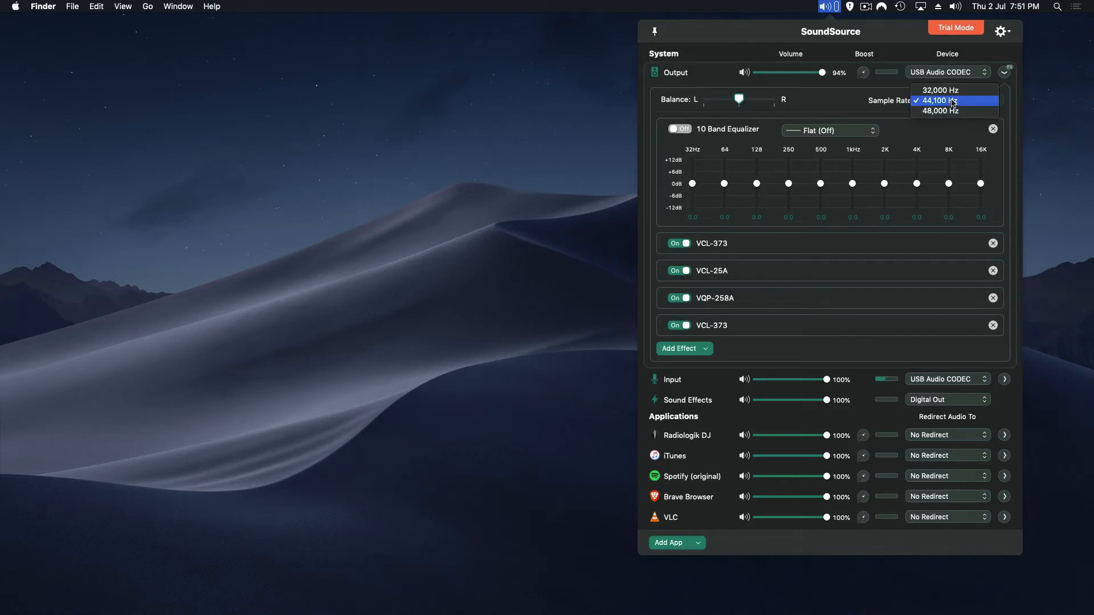
mouse_move(955, 101)
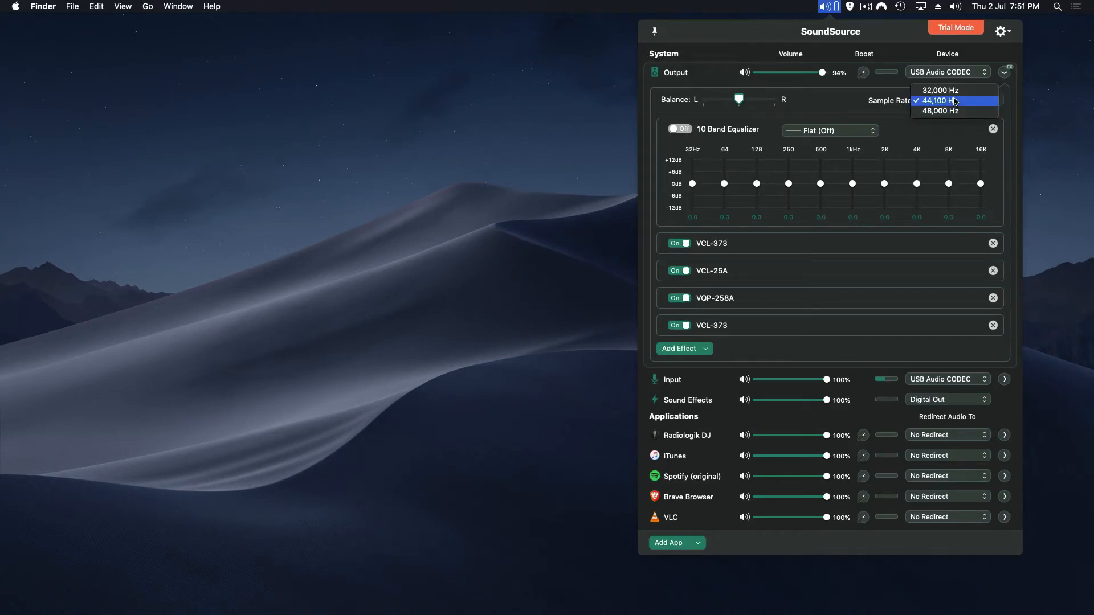
left_click(953, 100)
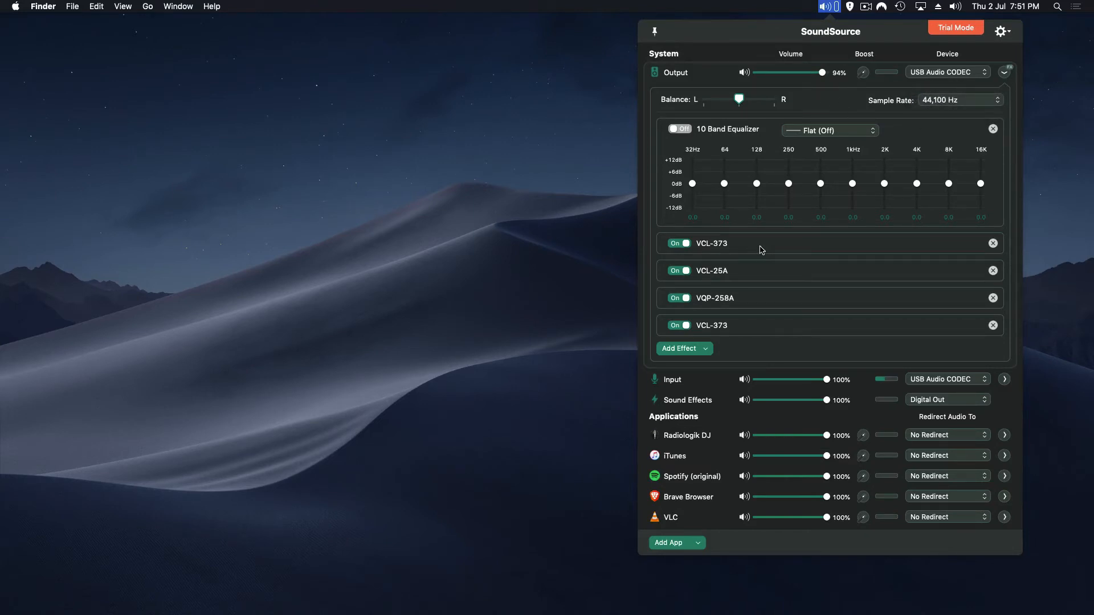
mouse_move(760, 244)
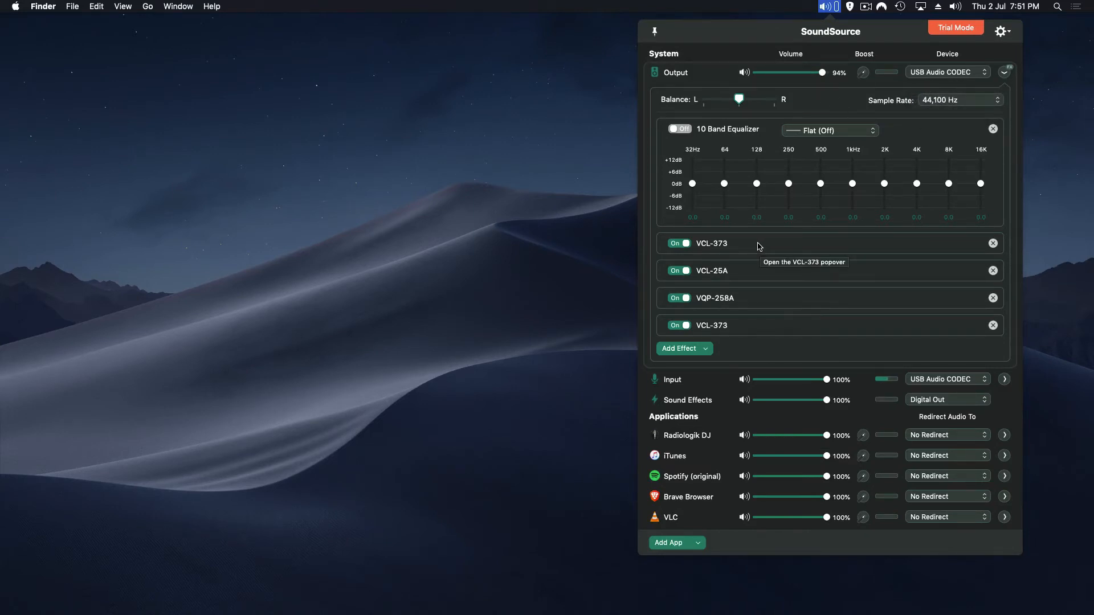
mouse_move(768, 243)
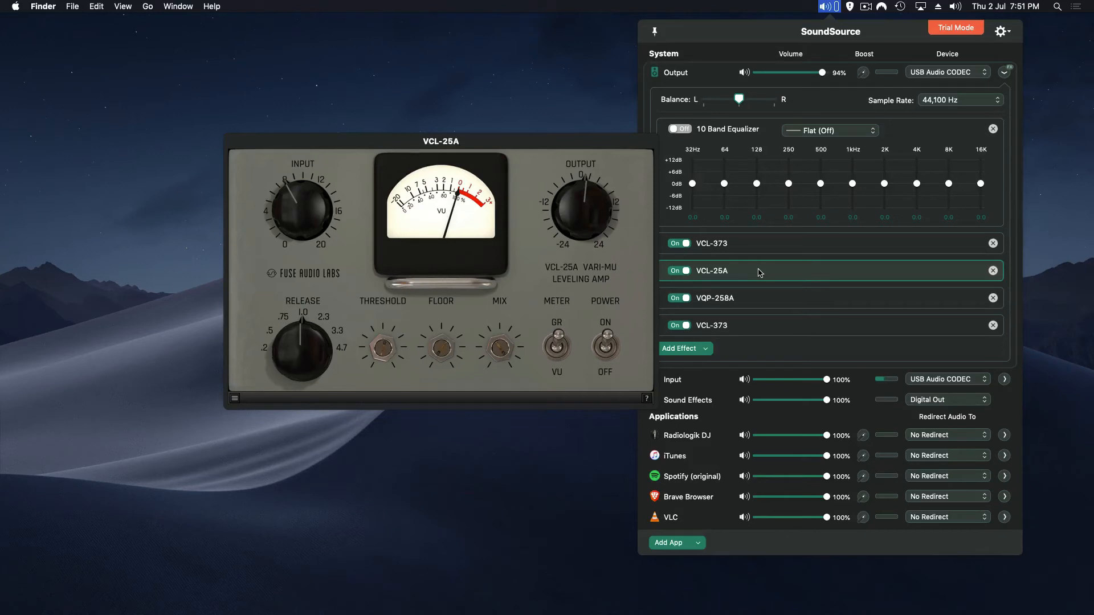
- Close the VCL-25A leveling amp window, leaving Output's four enabled effects listed
left_click(751, 299)
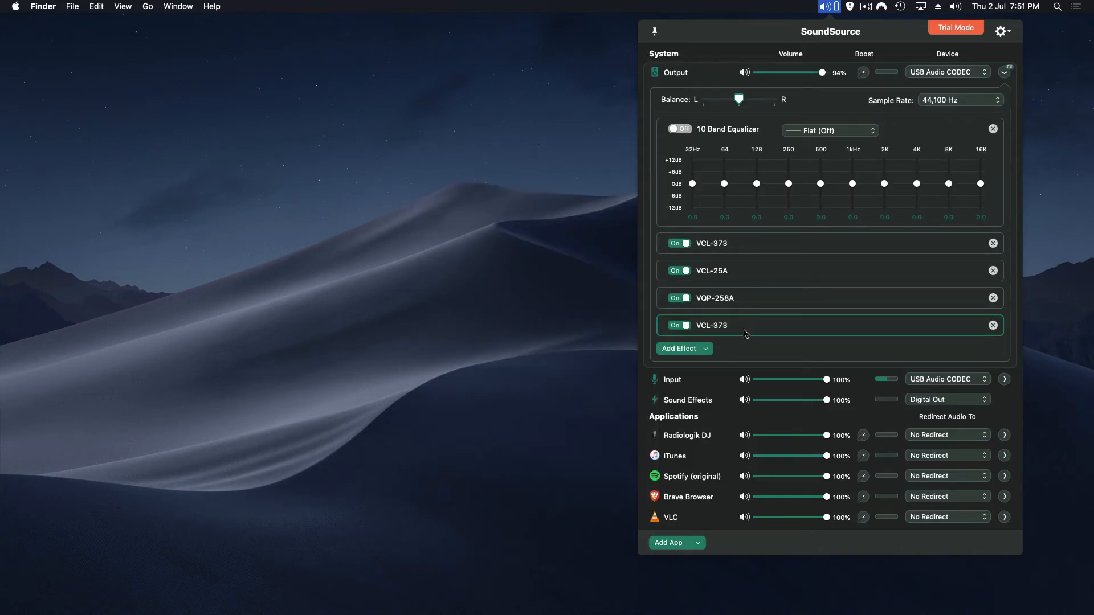
left_click(684, 349)
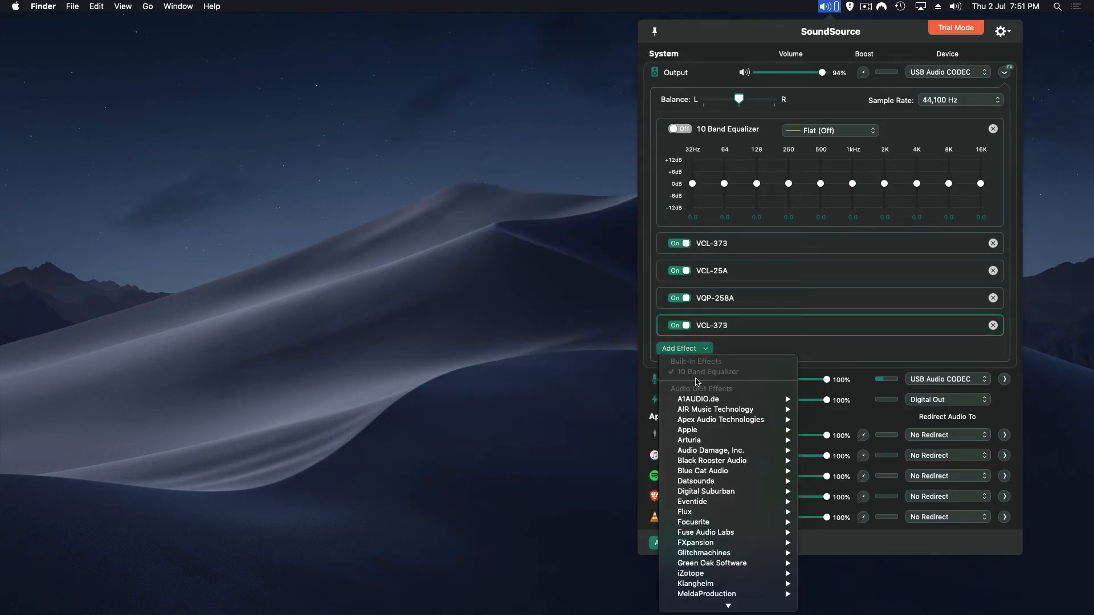
mouse_move(728, 461)
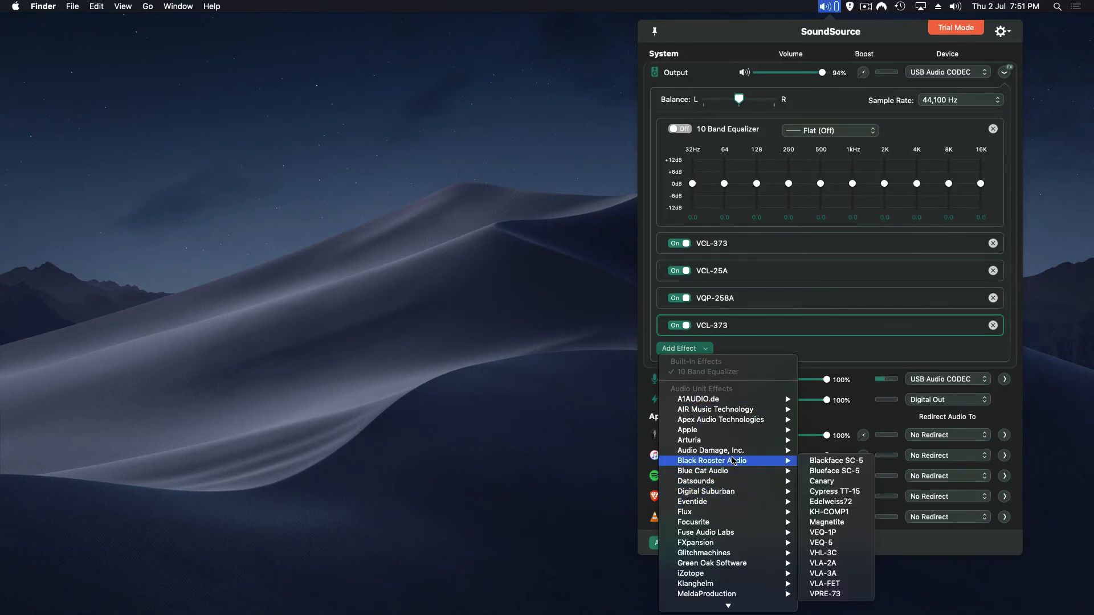
mouse_move(853, 512)
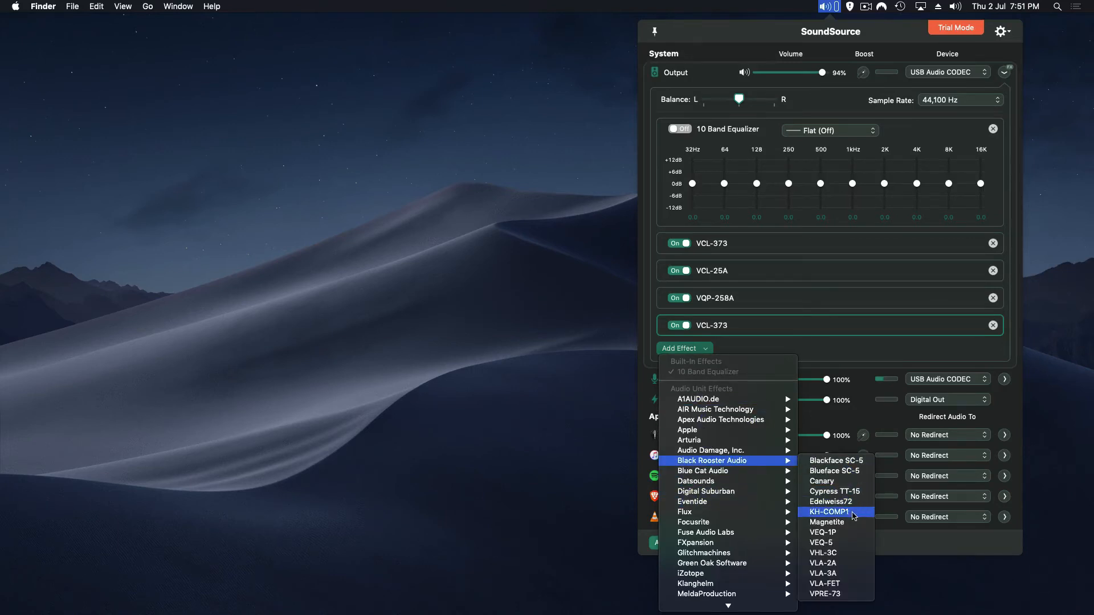
left_click(829, 511)
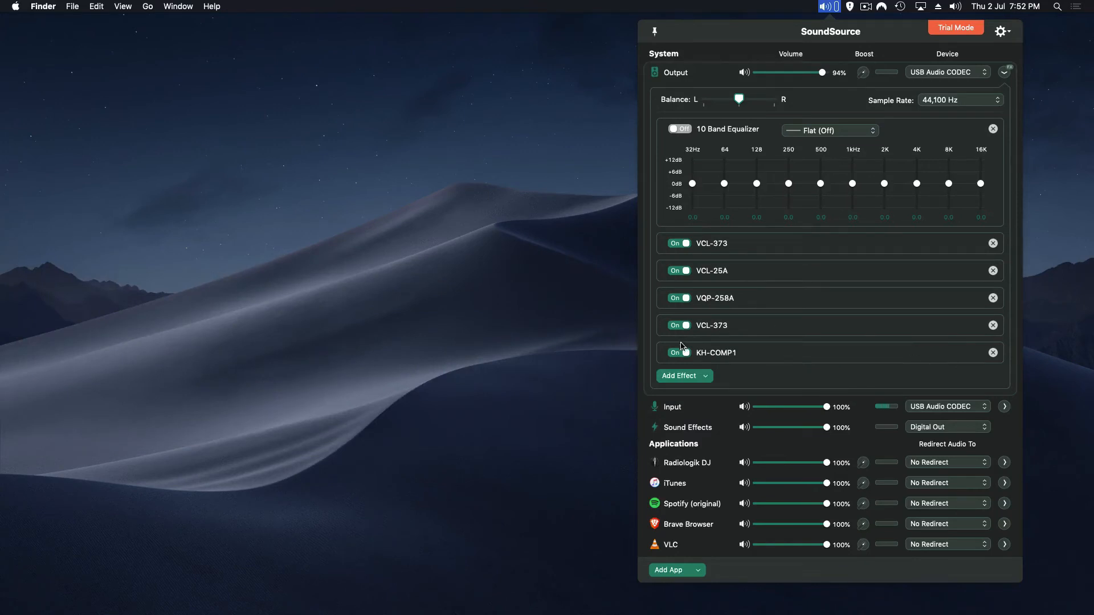
left_click(680, 353)
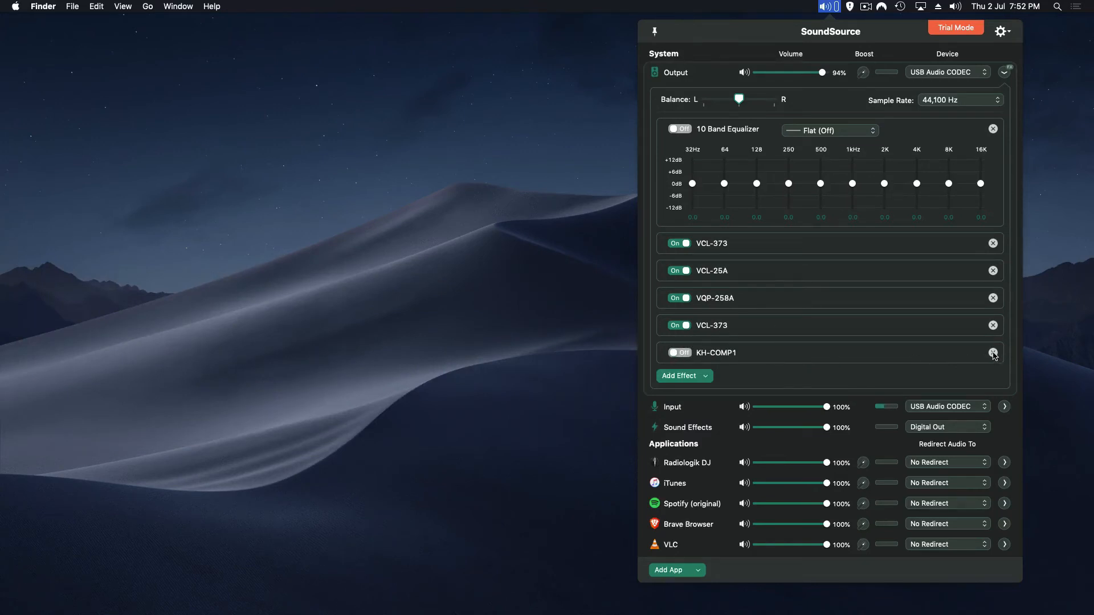
left_click(992, 353)
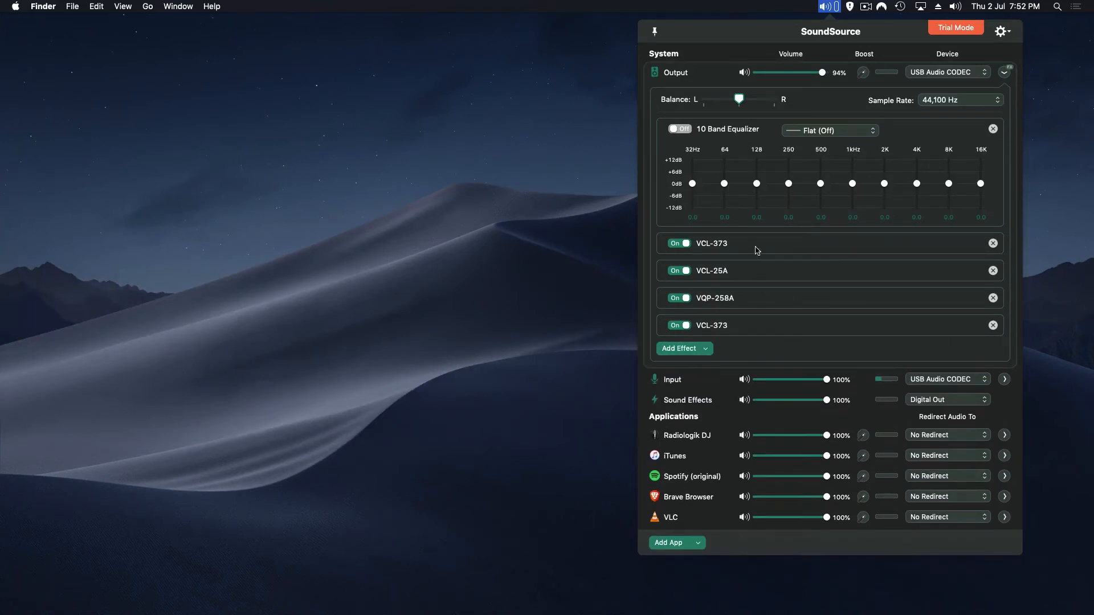
mouse_move(754, 242)
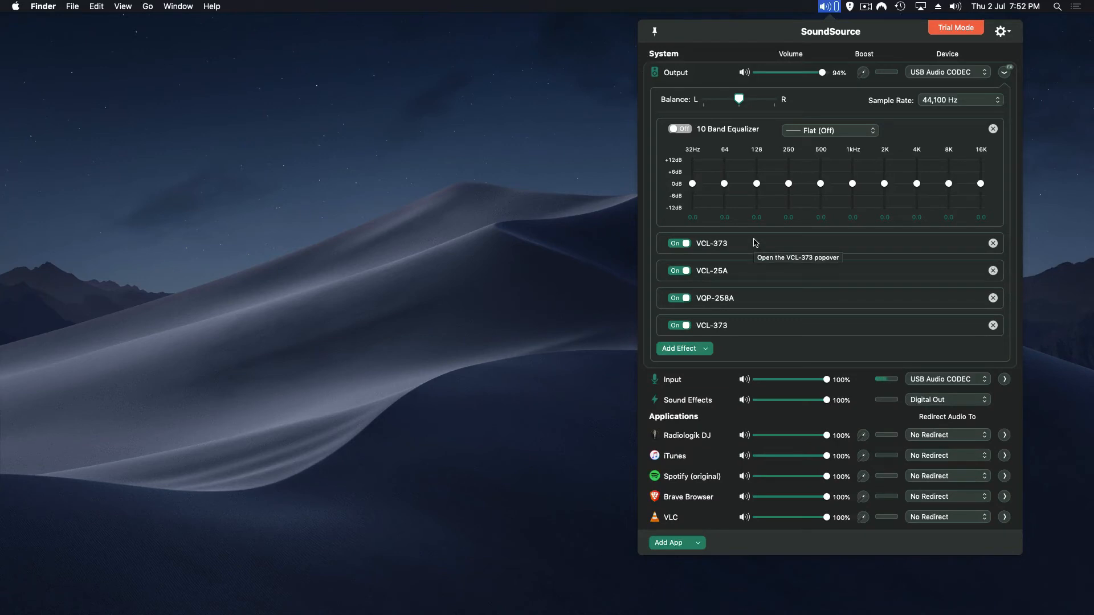
mouse_move(744, 246)
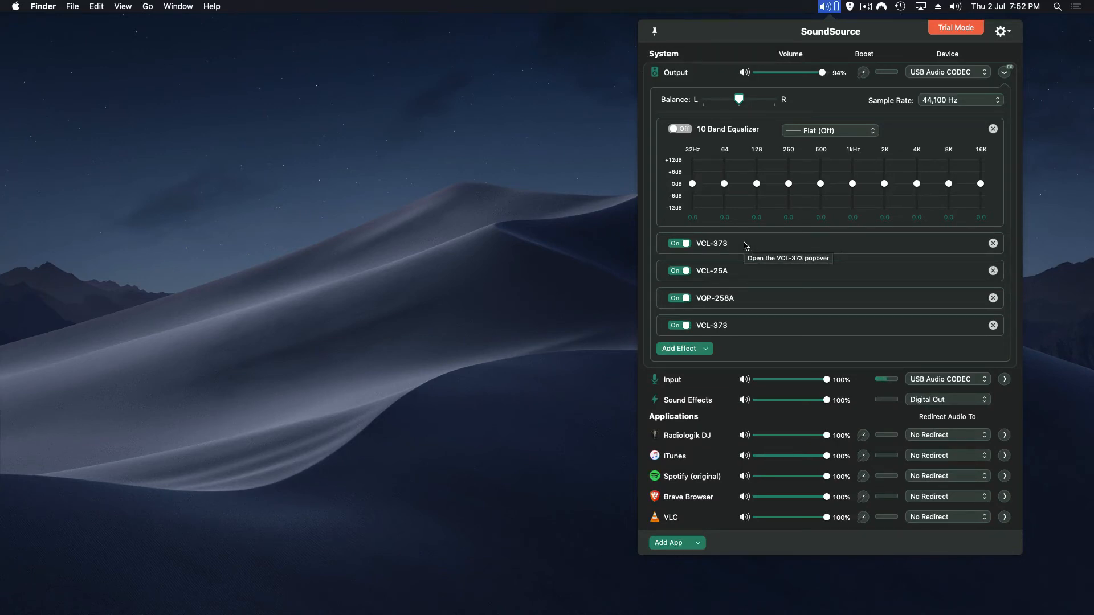
mouse_move(741, 294)
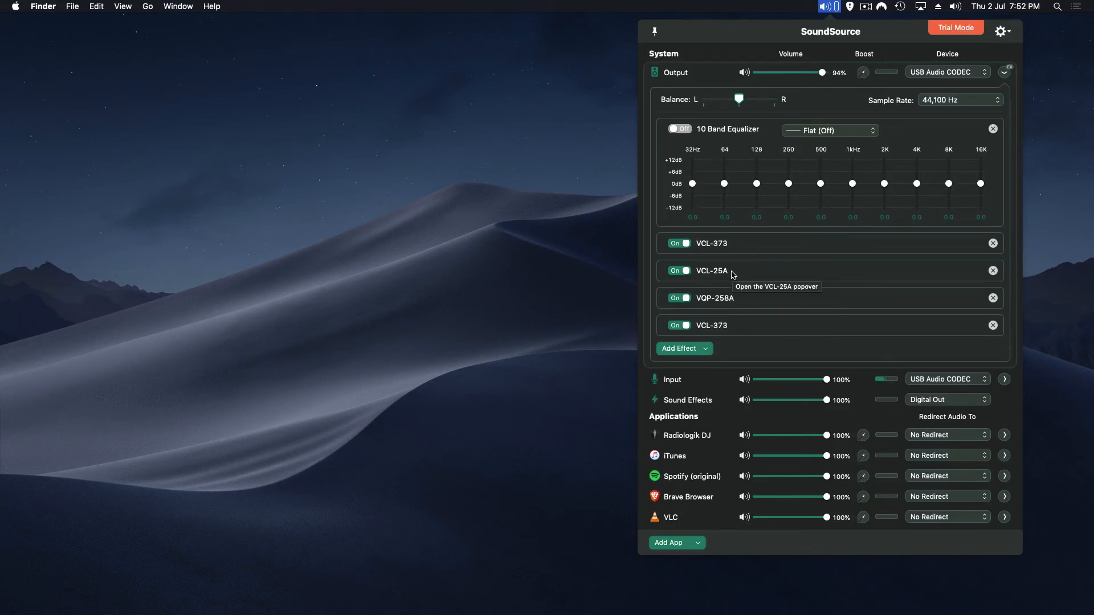
mouse_move(730, 271)
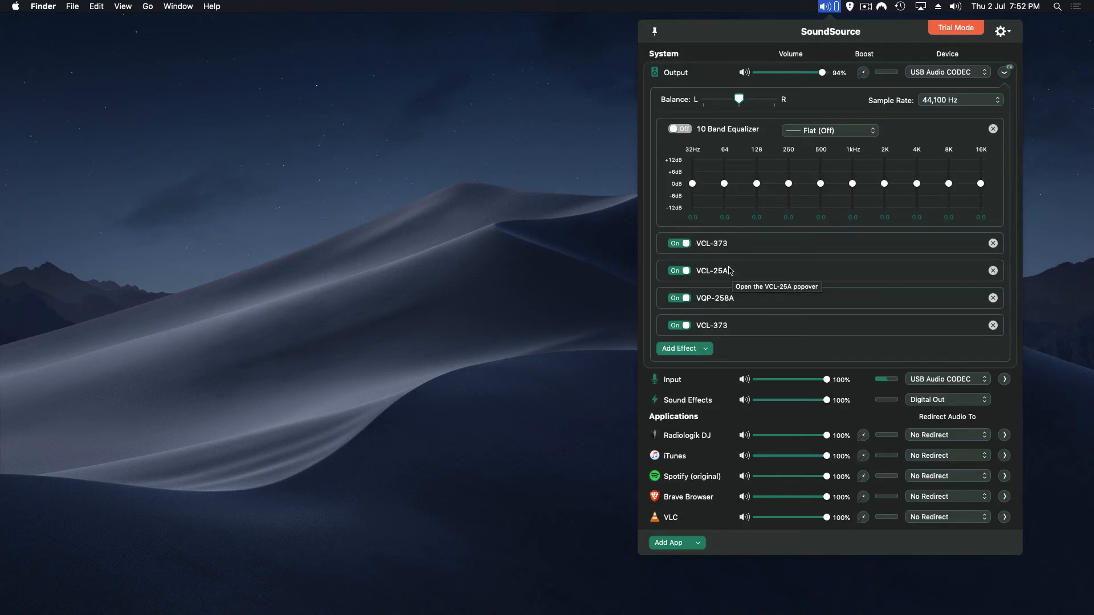
mouse_move(729, 272)
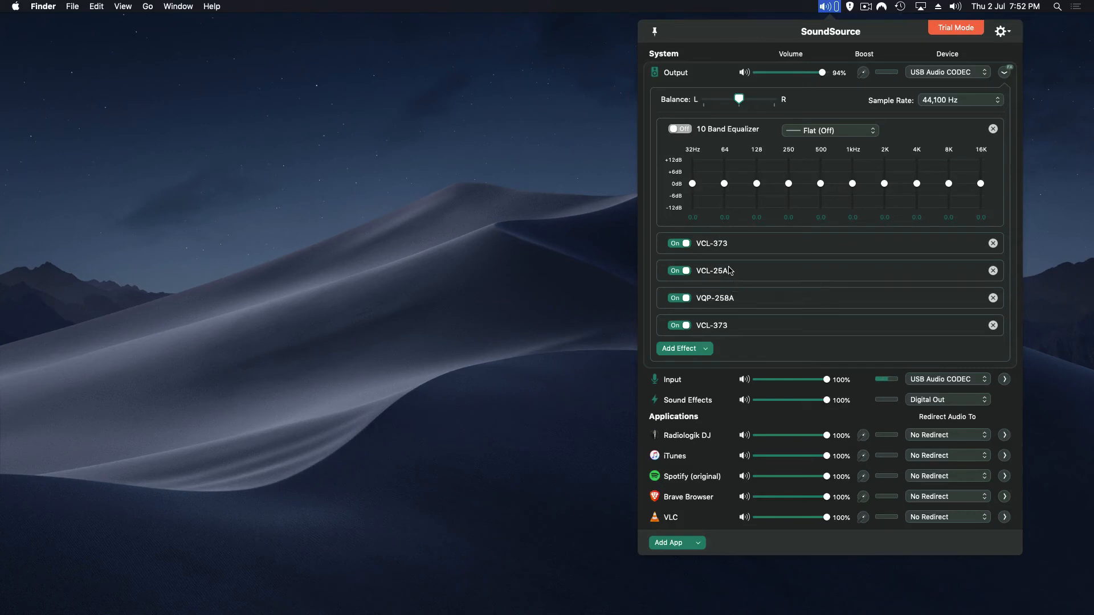